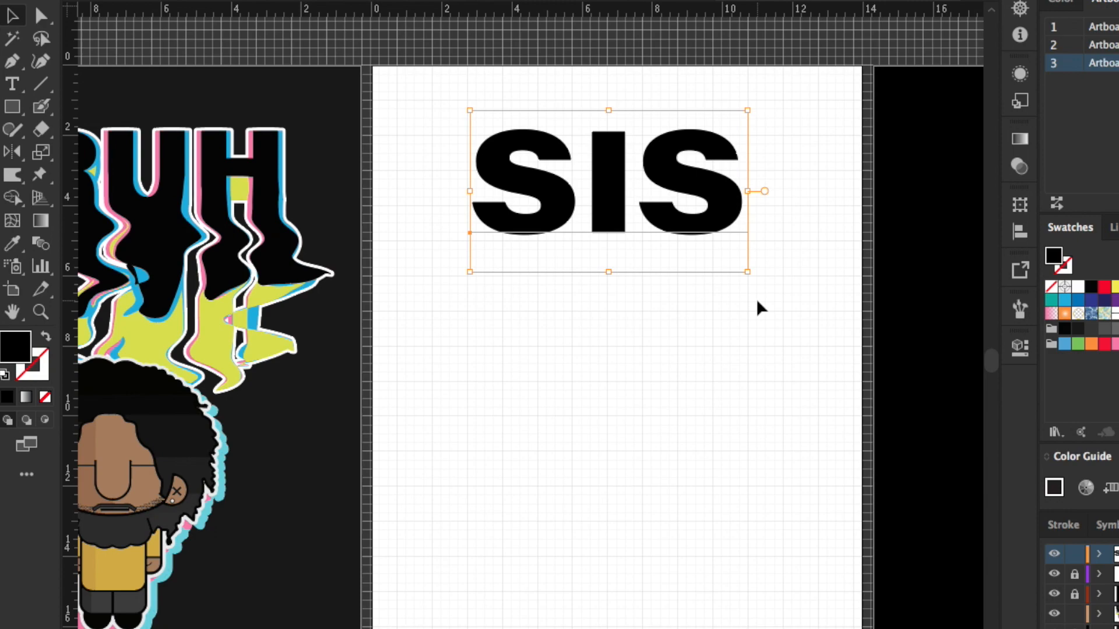
pyautogui.moveTo(484, 77)
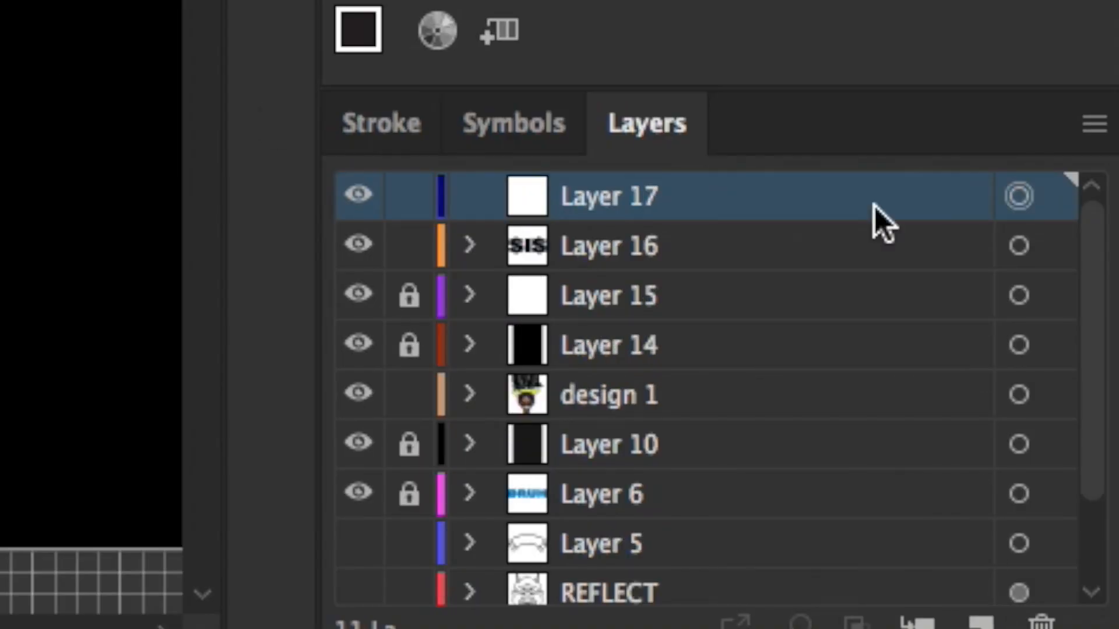
# Select the layer holding the SIS lettering before recoloring and offsetting copies.
pyautogui.click(358, 195)
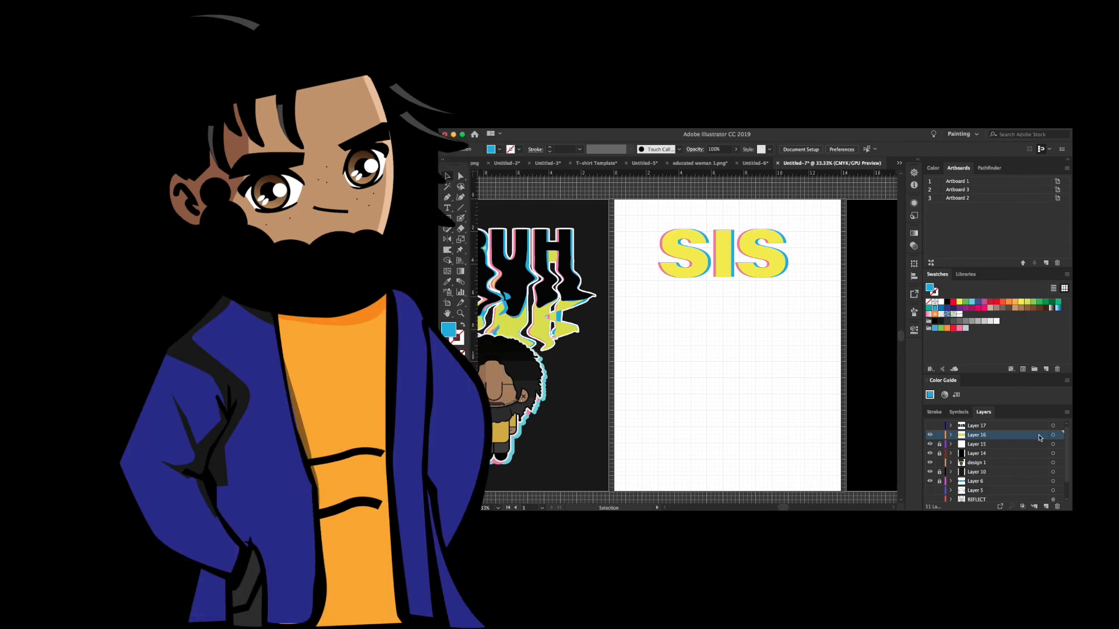
# Start the new drip layer for the melting yellow SIS lettering.
pyautogui.click(722, 253)
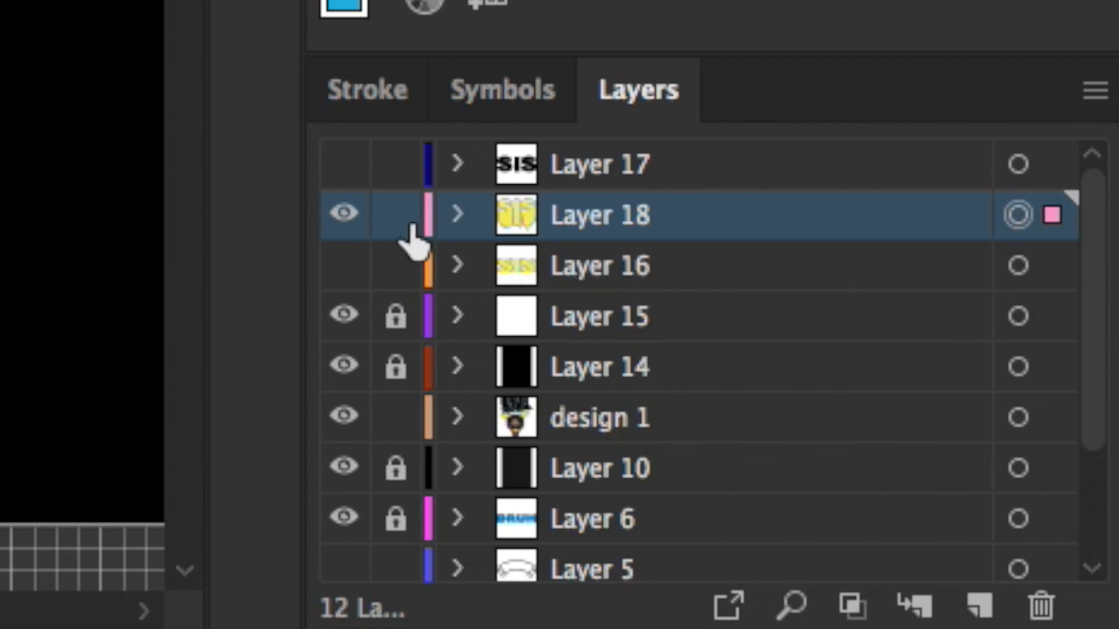
# Add Layer 19 for the drip copy, target it, and toggle the first drip layer's lock.
pyautogui.click(599, 265)
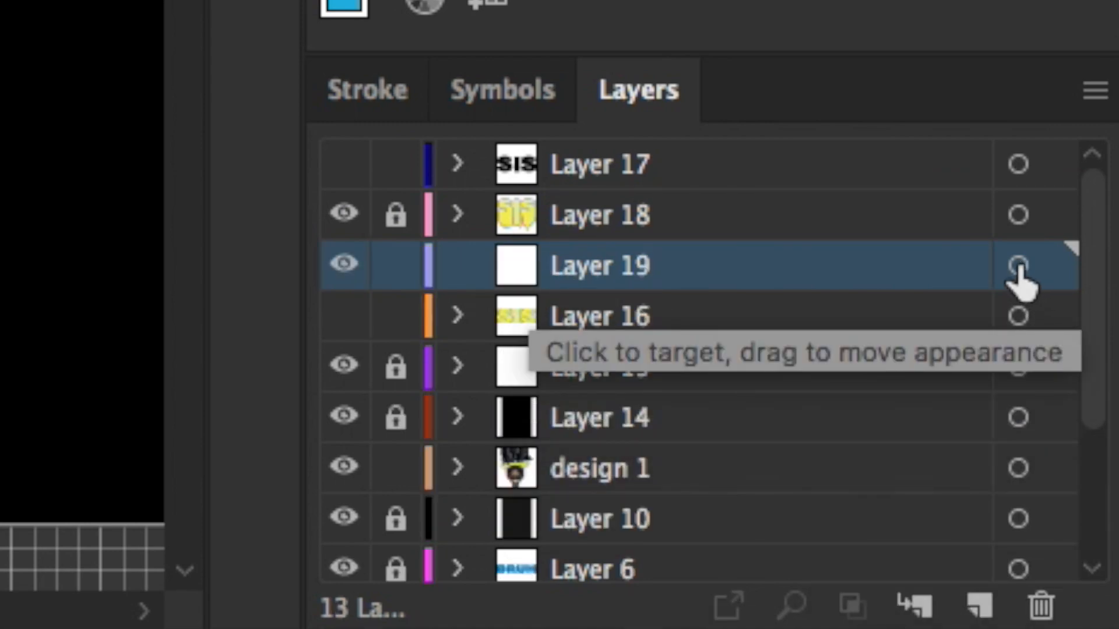
pyautogui.click(1019, 265)
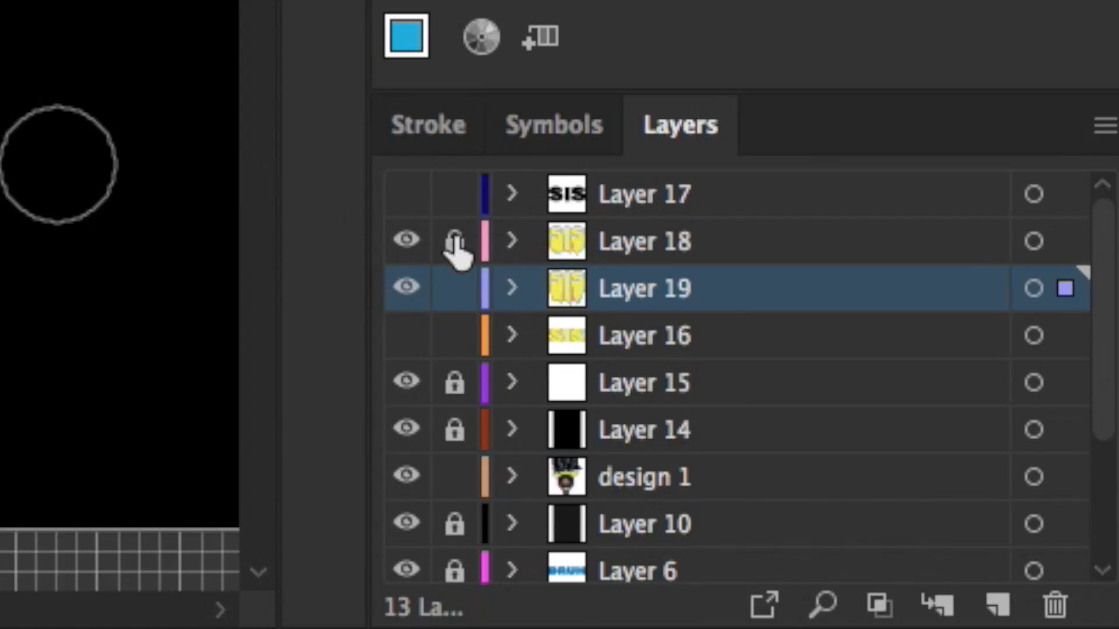
pyautogui.click(1101, 125)
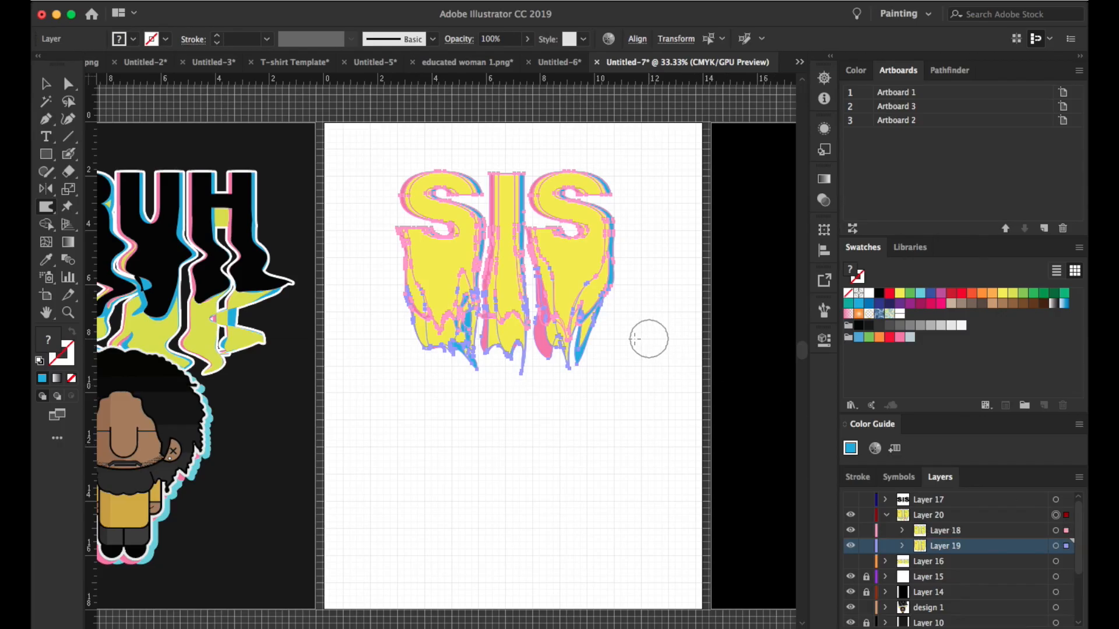
pyautogui.moveTo(376, 273)
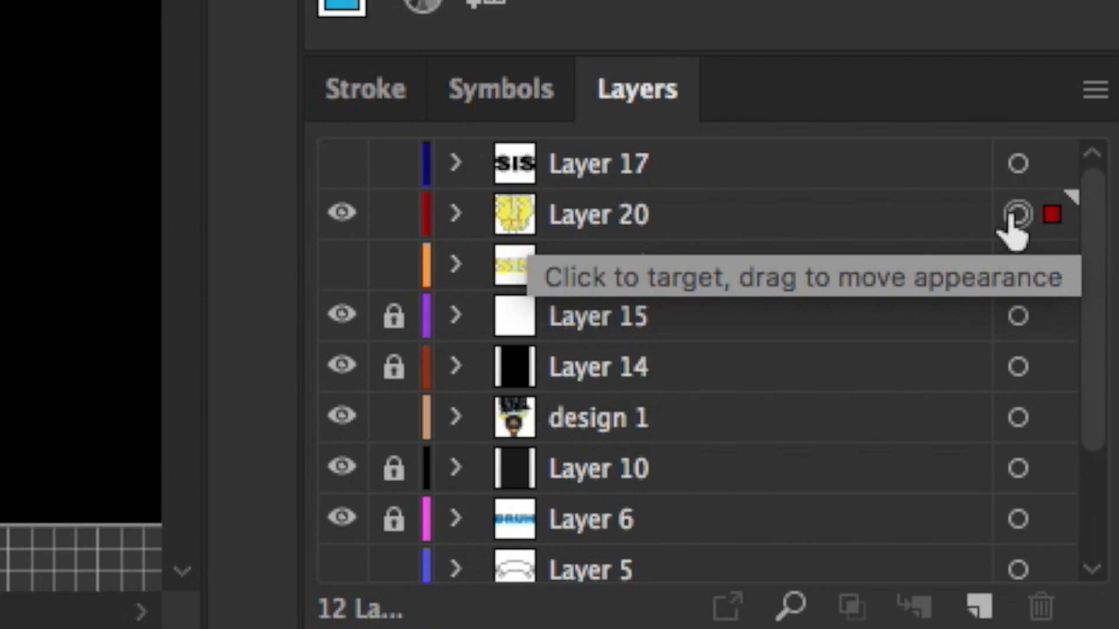
# Target the combined drip artwork and the glitch SIS layer for the black background and warp.
pyautogui.click(978, 608)
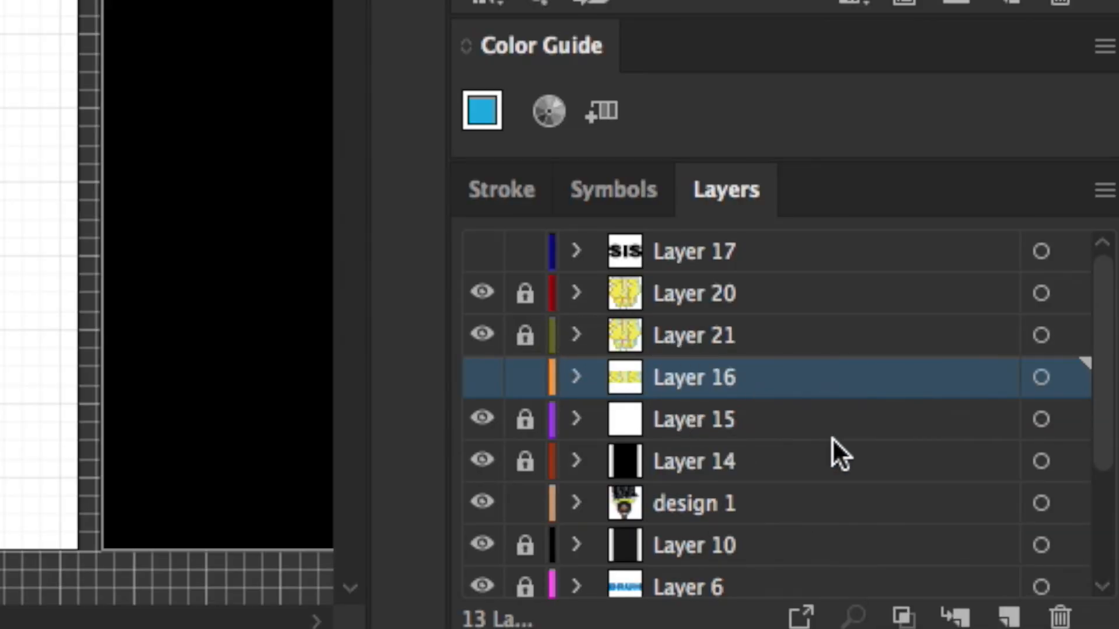
pyautogui.click(1006, 616)
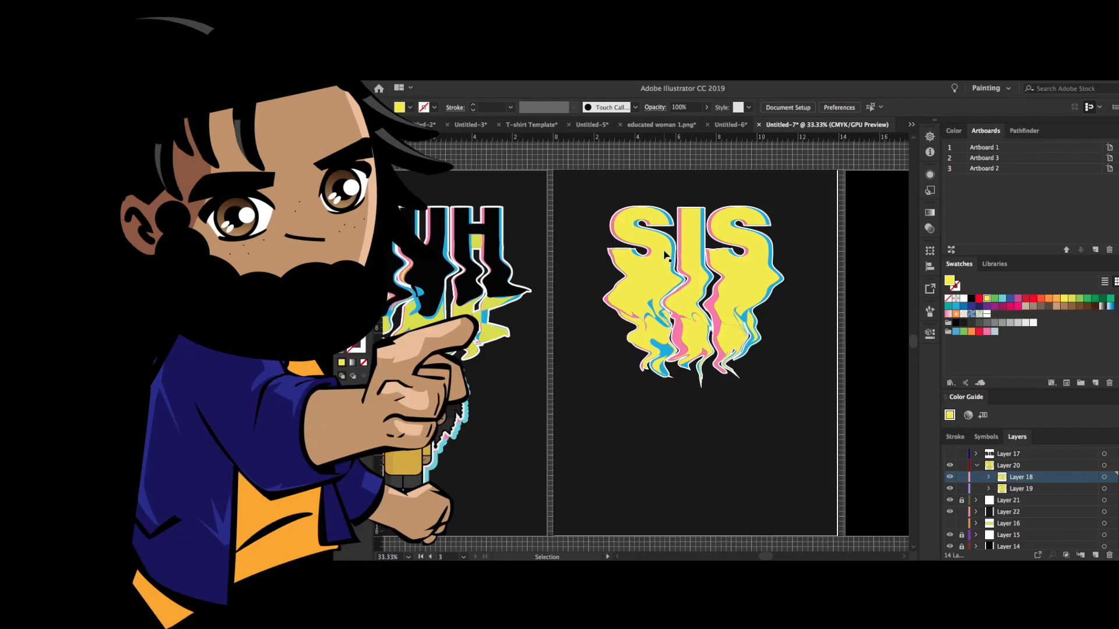
pyautogui.click(692, 282)
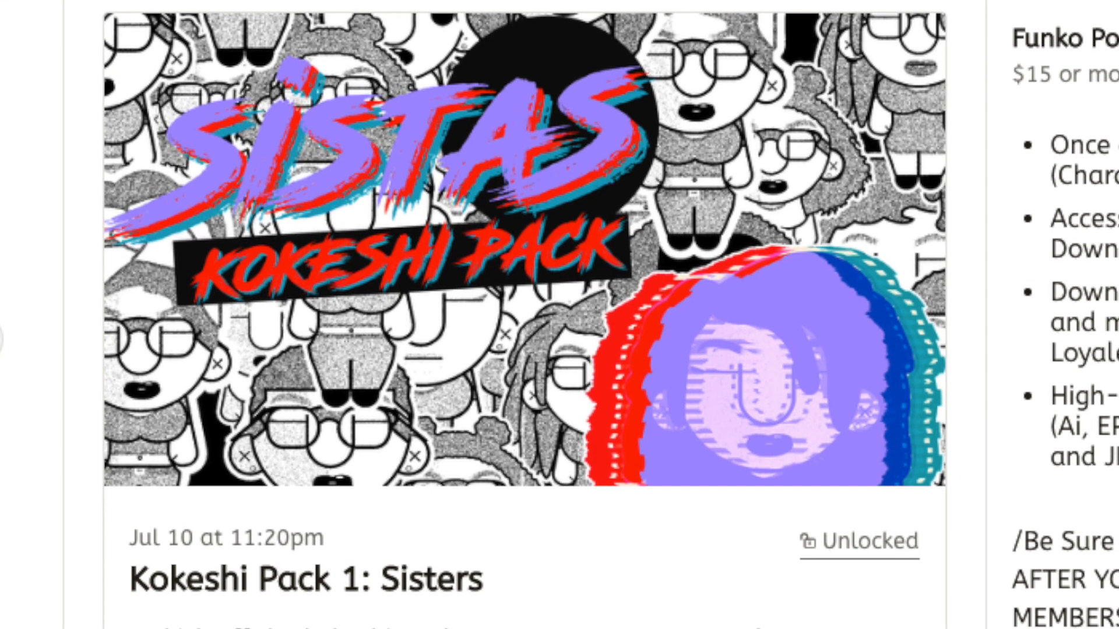
pyautogui.scroll(-3)
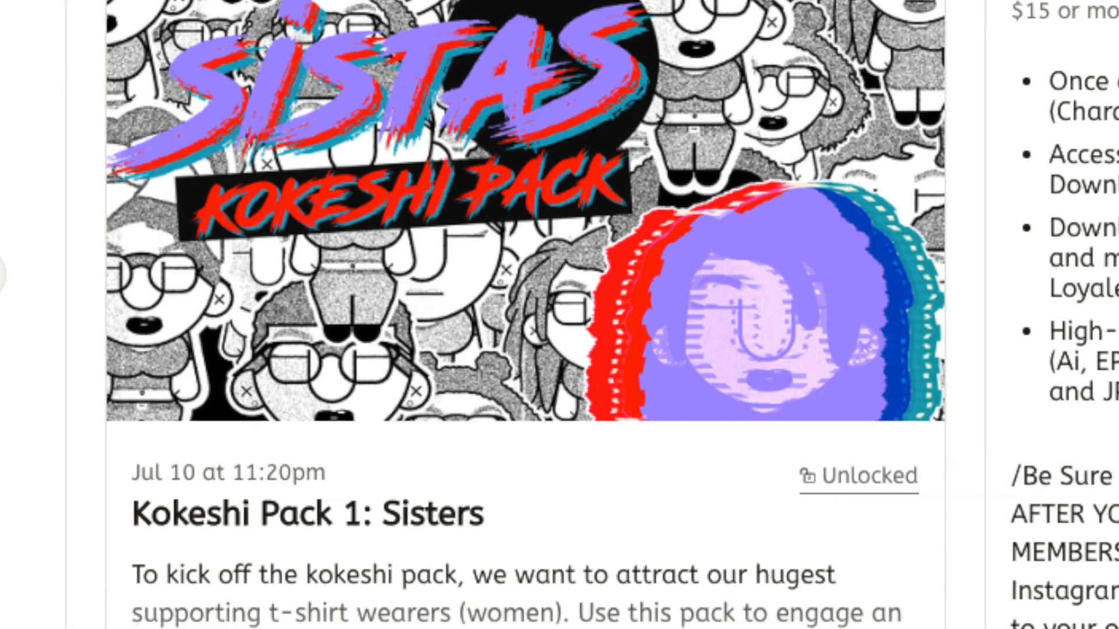
pyautogui.scroll(-3)
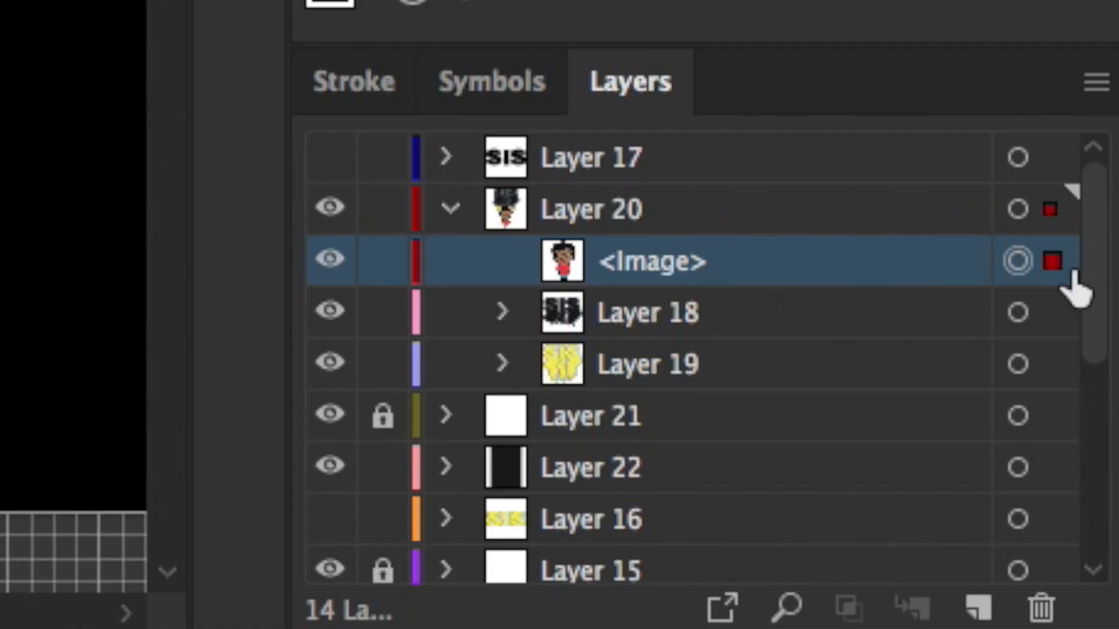
pyautogui.moveTo(977, 606)
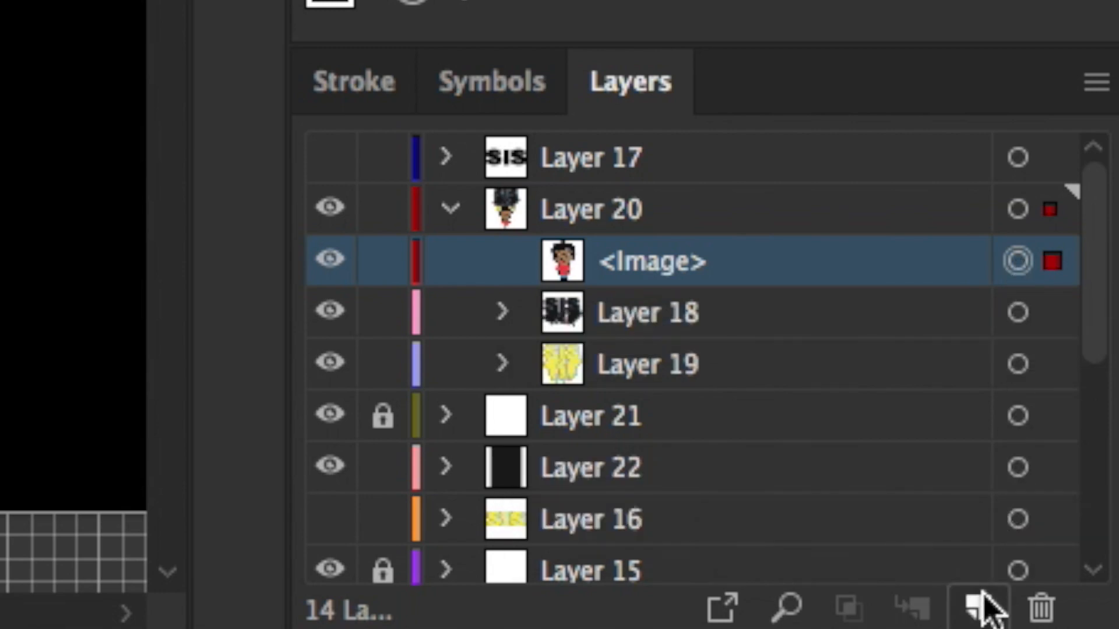
# Copy the placed chibi character image into a new layer and target it for Image Trace.
pyautogui.click(978, 608)
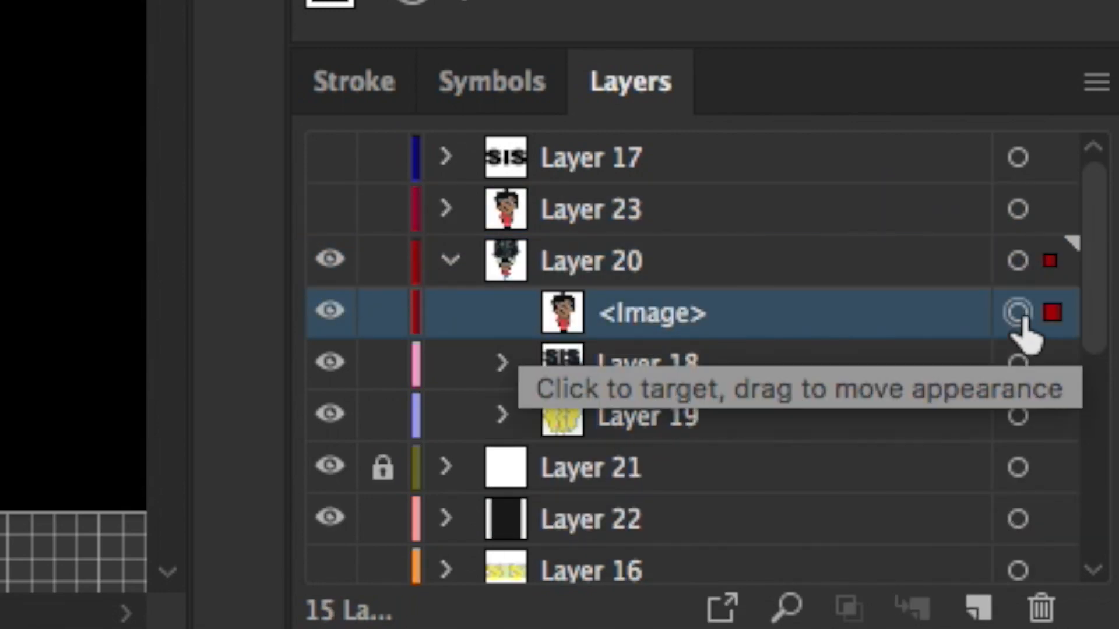
pyautogui.click(1015, 310)
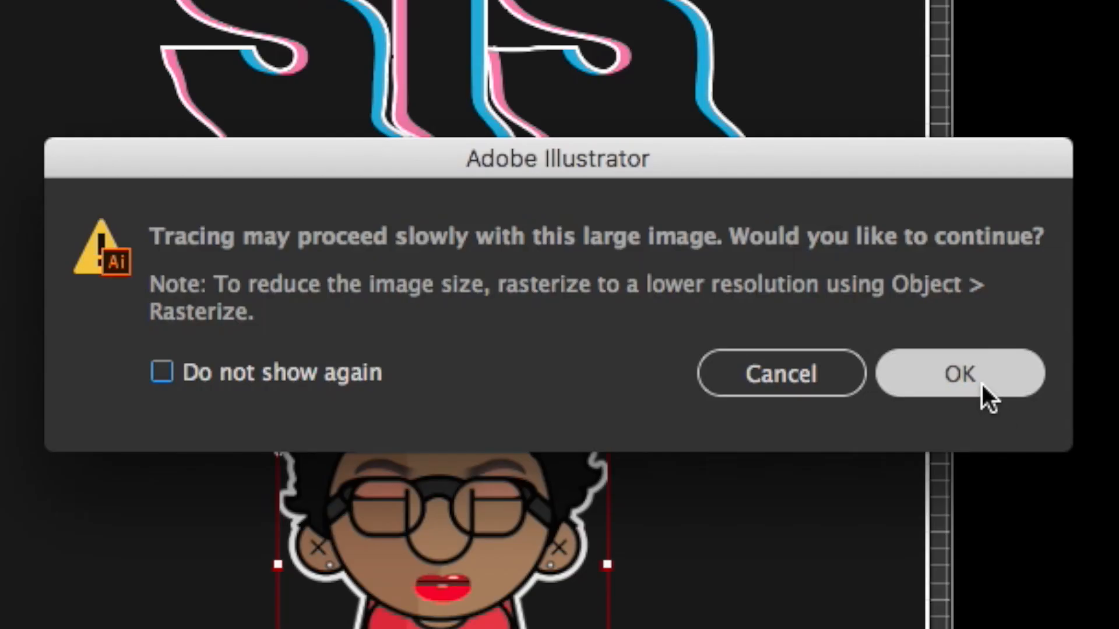
# Accept the large-image trace, then target the traced group and a pink offset copy.
pyautogui.click(959, 373)
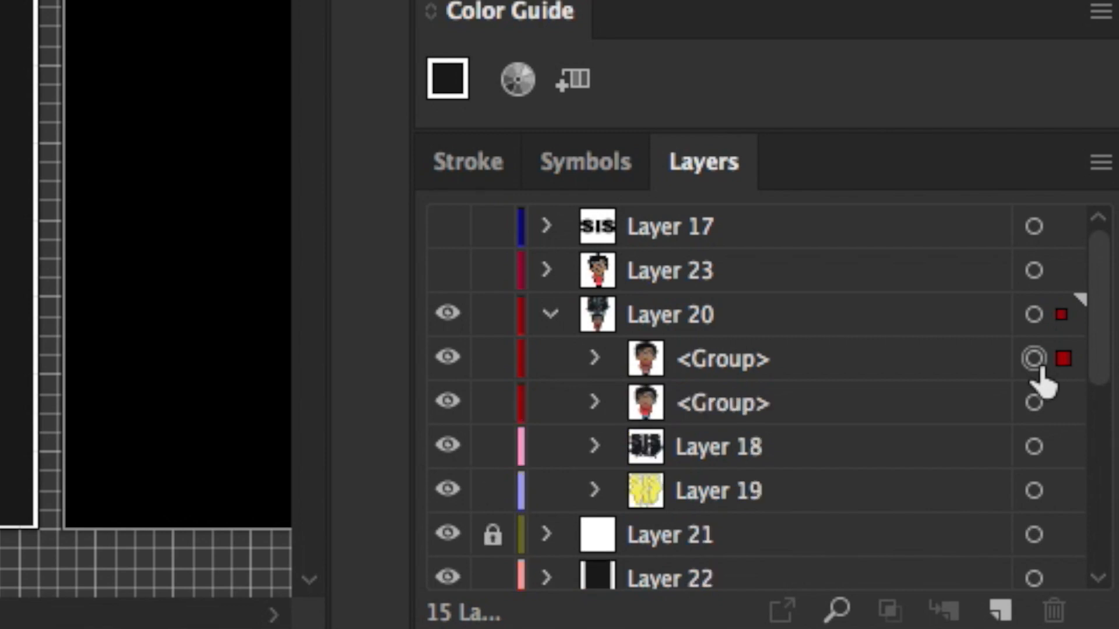
pyautogui.click(1032, 359)
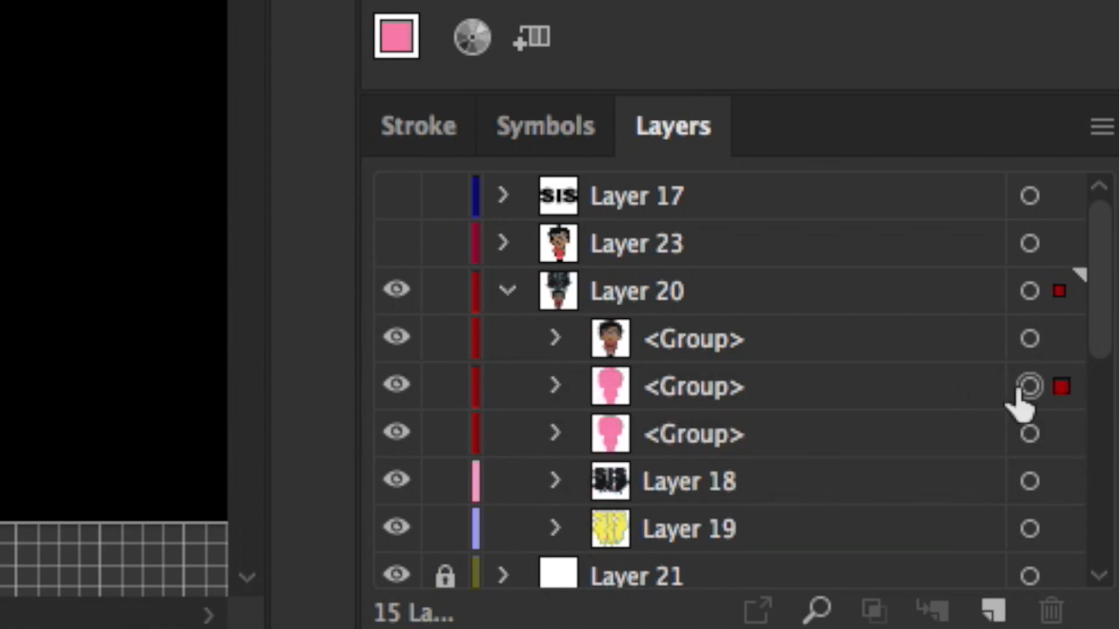
pyautogui.click(1028, 386)
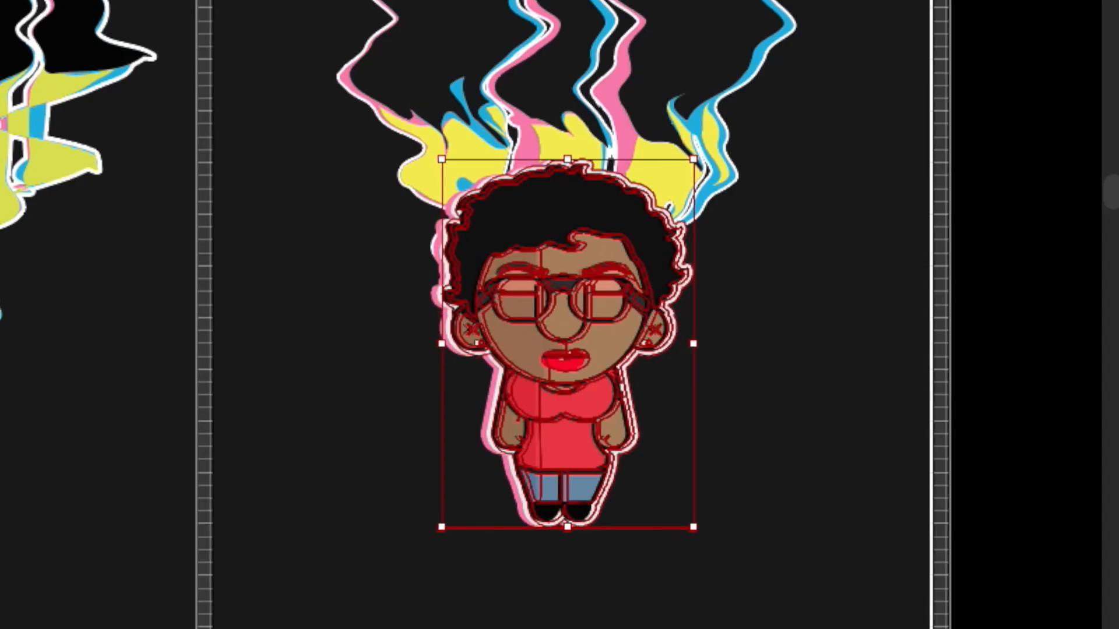